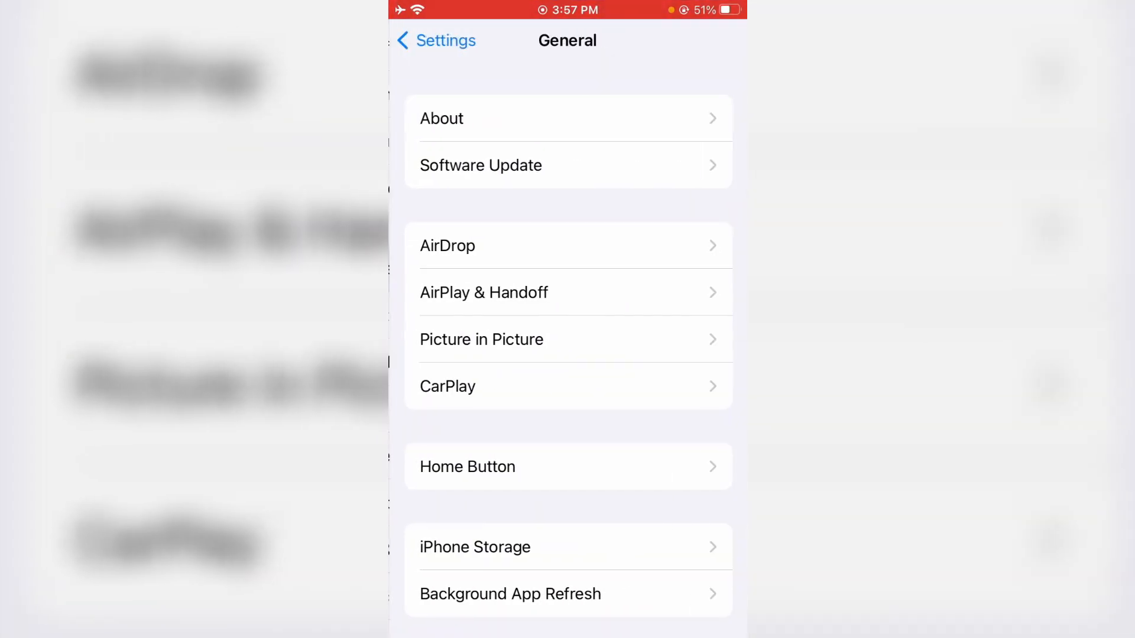
Turn on Set Automatically for Date & Time, then return to General
scroll(down, 3)
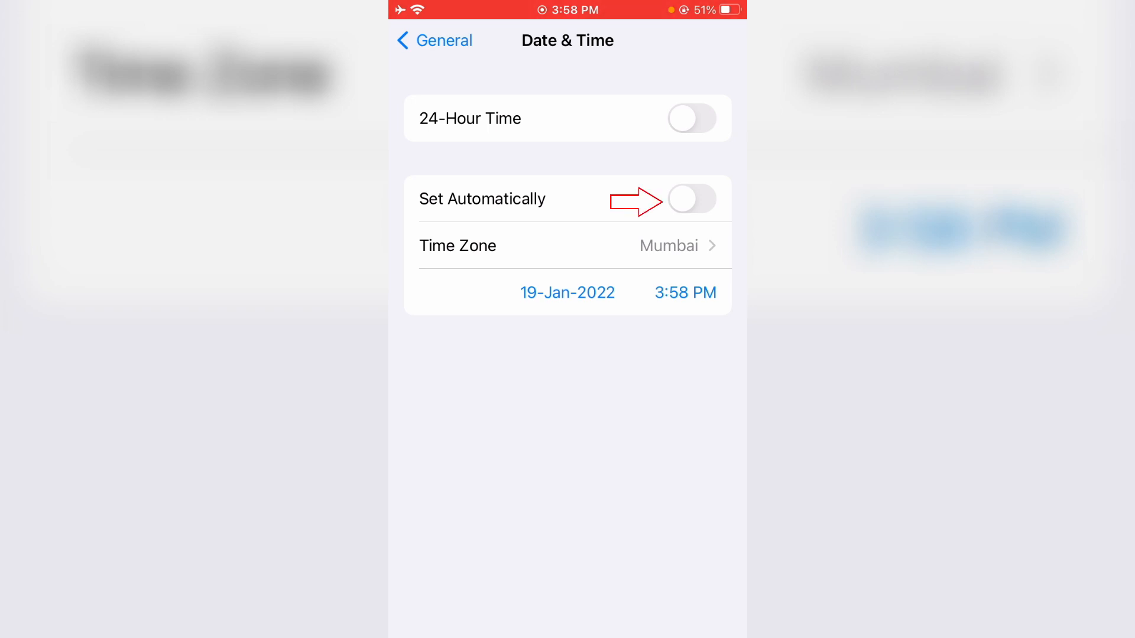
click(691, 199)
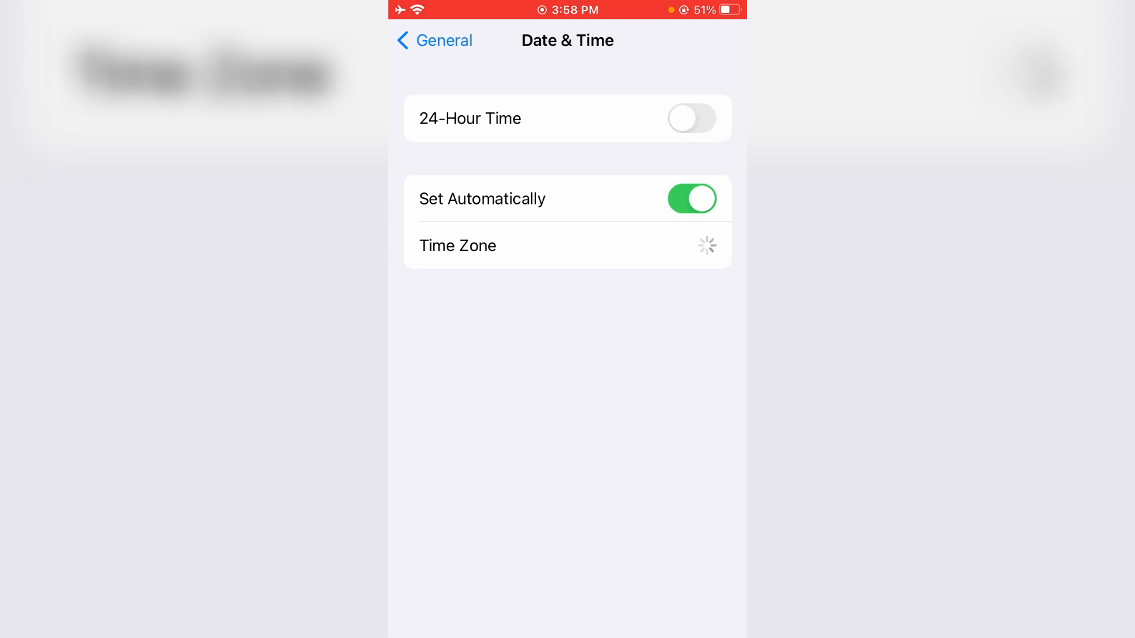
click(433, 39)
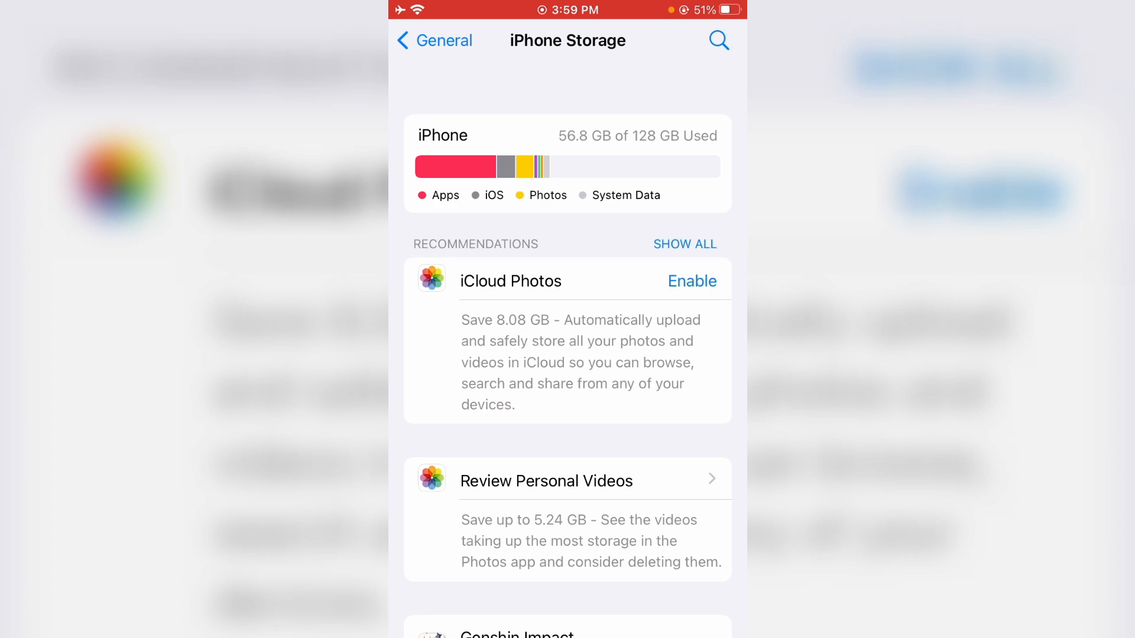
Scroll the iPhone Storage app list past Genshin Impact, Telegram and Among Us
scroll(down, 3)
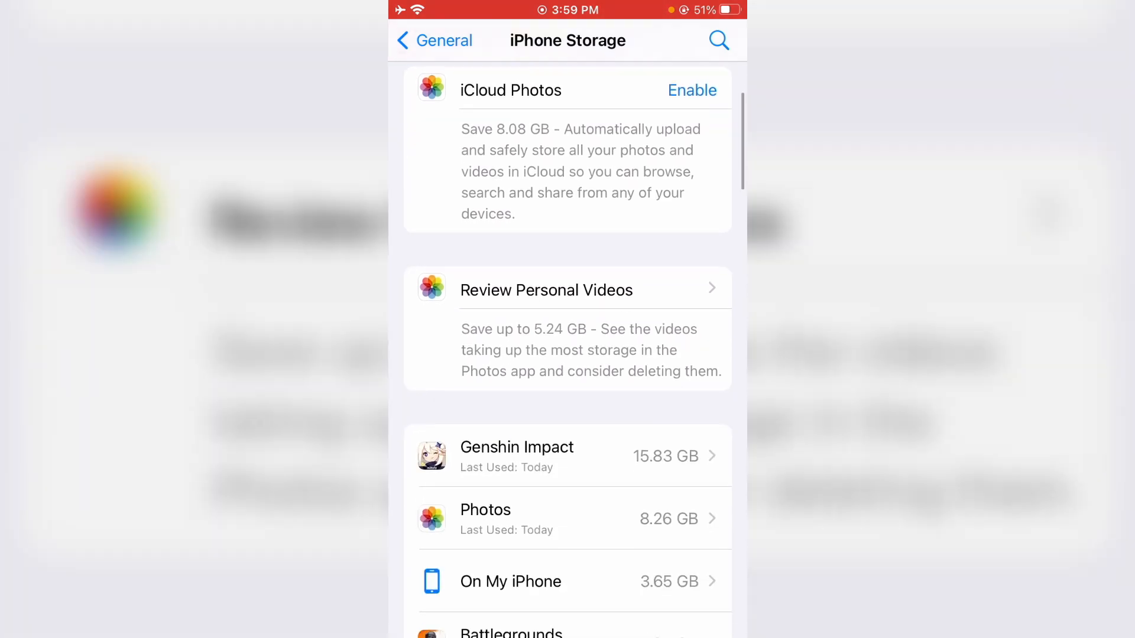
scroll(down, 3)
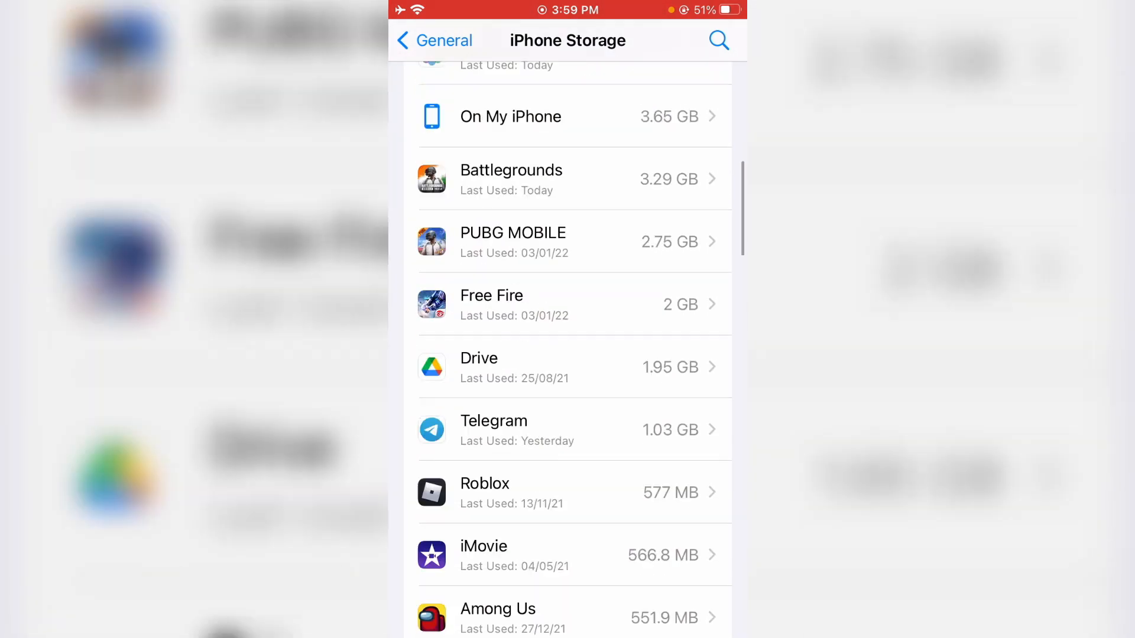
scroll(down, 3)
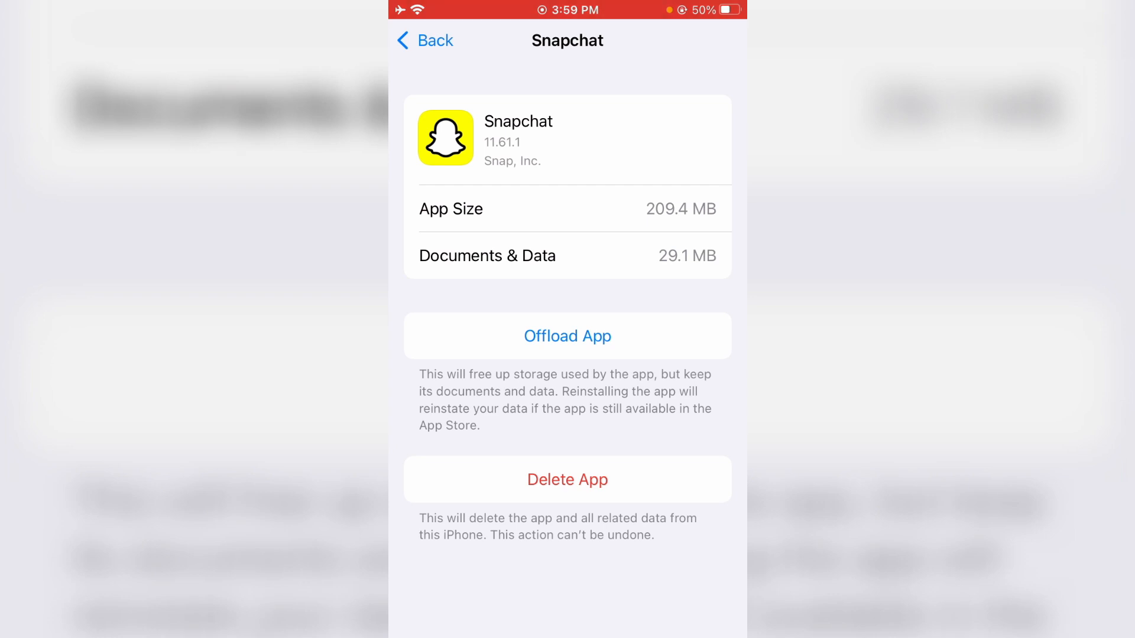
Offload Snapchat, keeping its 258 KB of data, and start reinstalling it
click(568, 335)
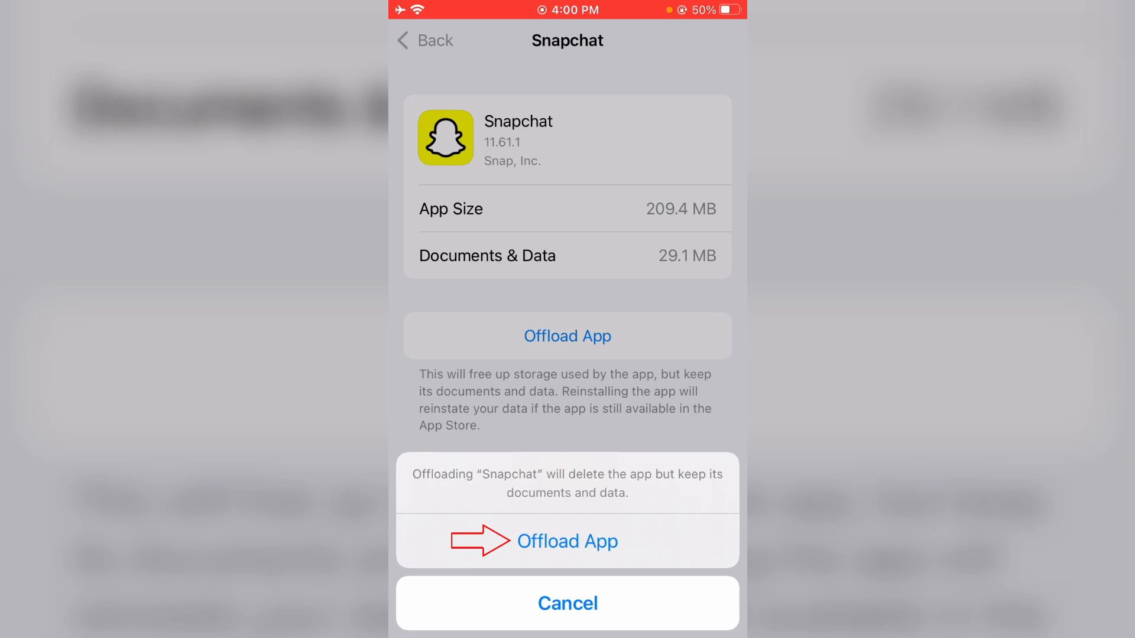
click(567, 542)
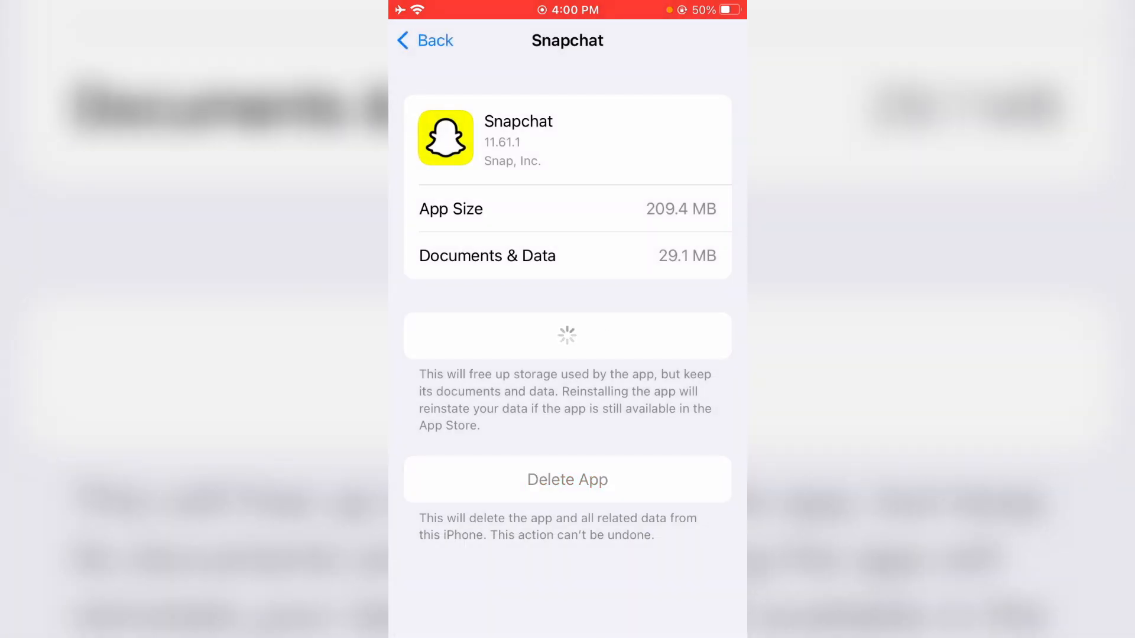
click(567, 335)
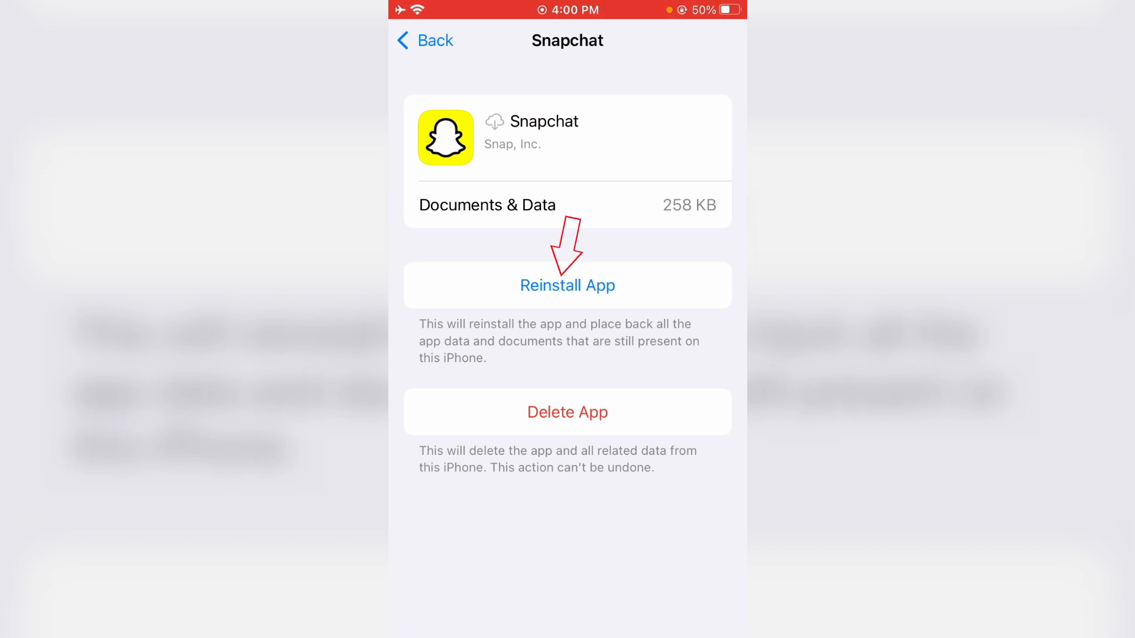
click(567, 284)
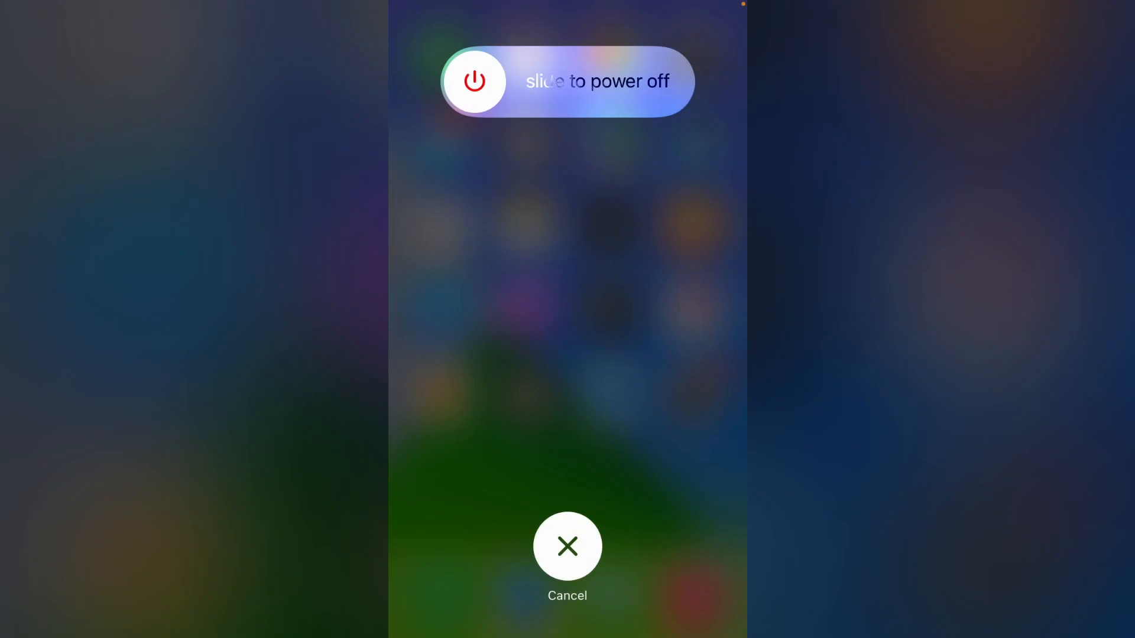
Slide to power off the iPhone, then turn it back on
click(567, 546)
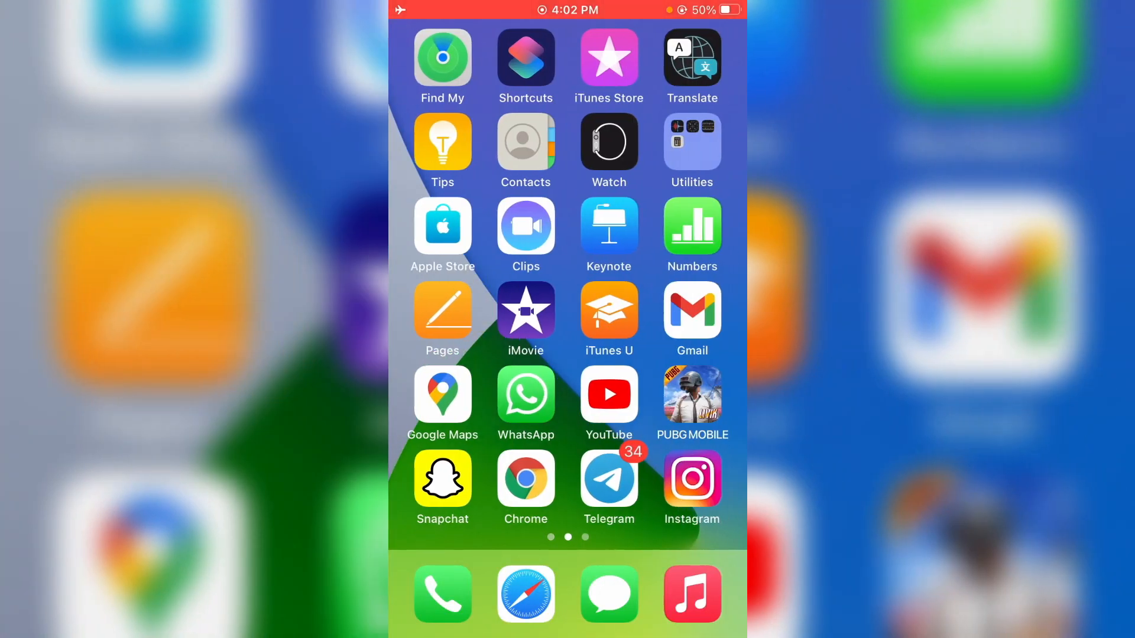
Launch Snapchat from the home screen and reach its camera screen
click(442, 474)
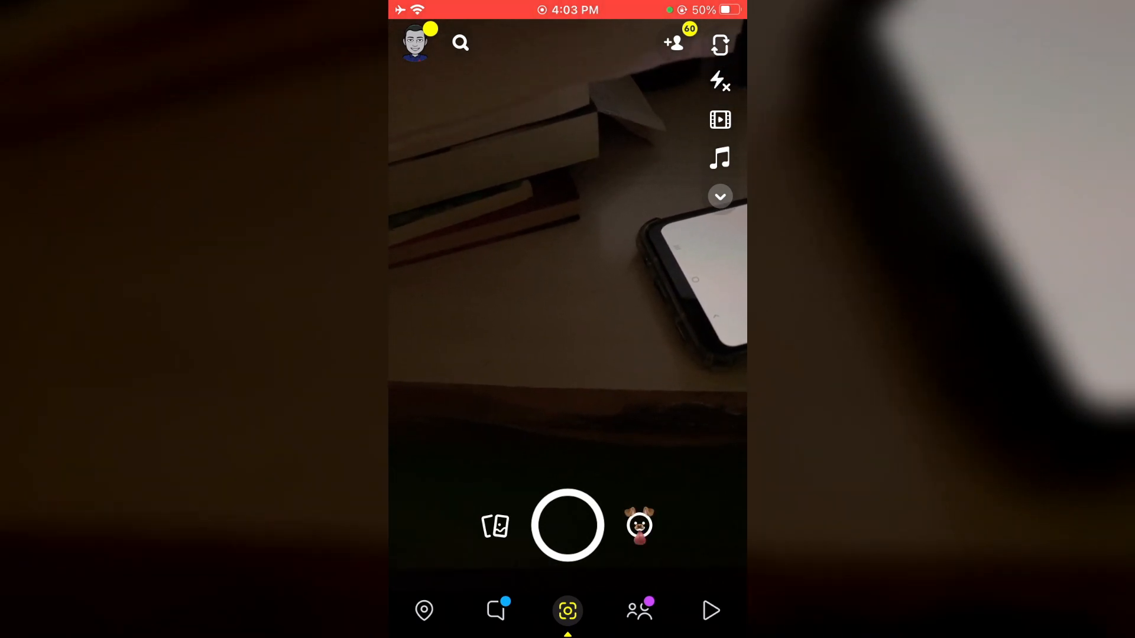
click(638, 525)
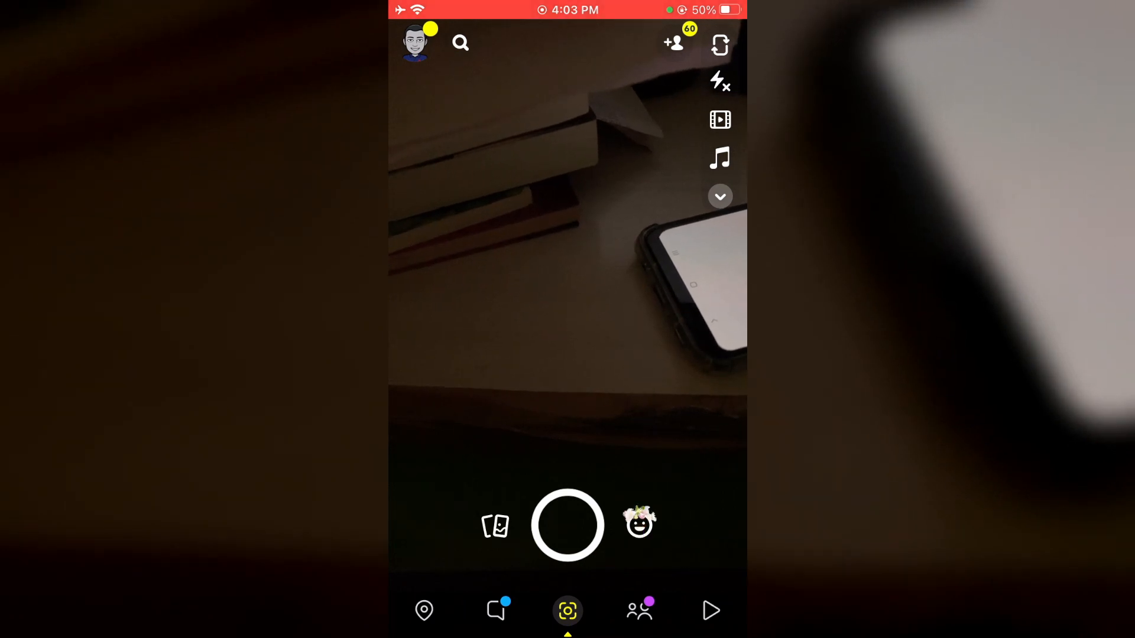